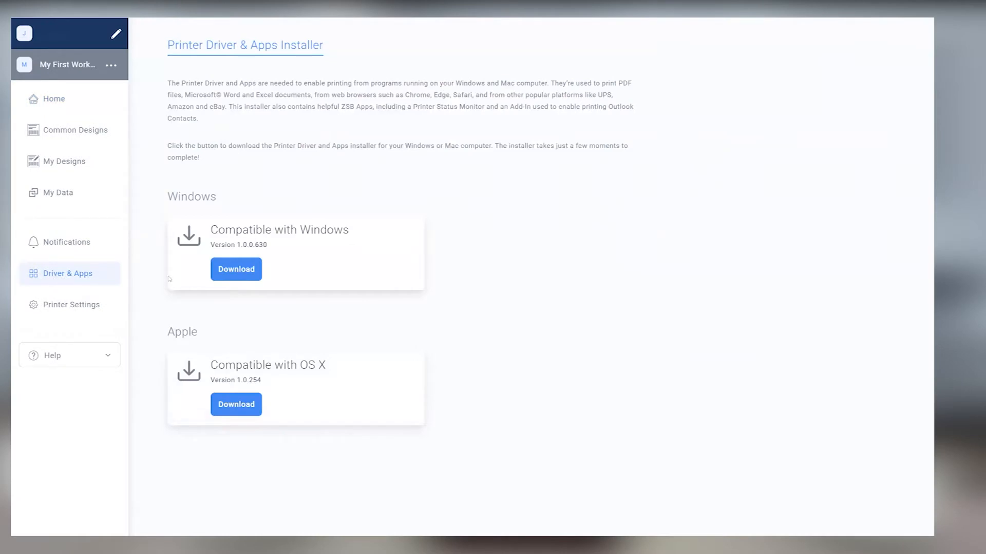
mouse_move(244, 269)
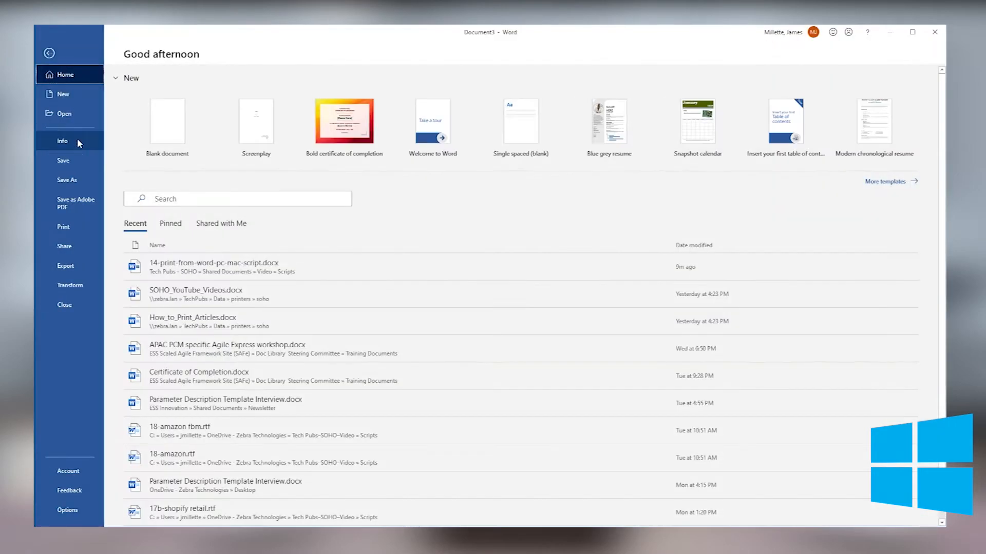
Choose the ZSB-DP14 label printer in Word's Print screen.
left_click(62, 226)
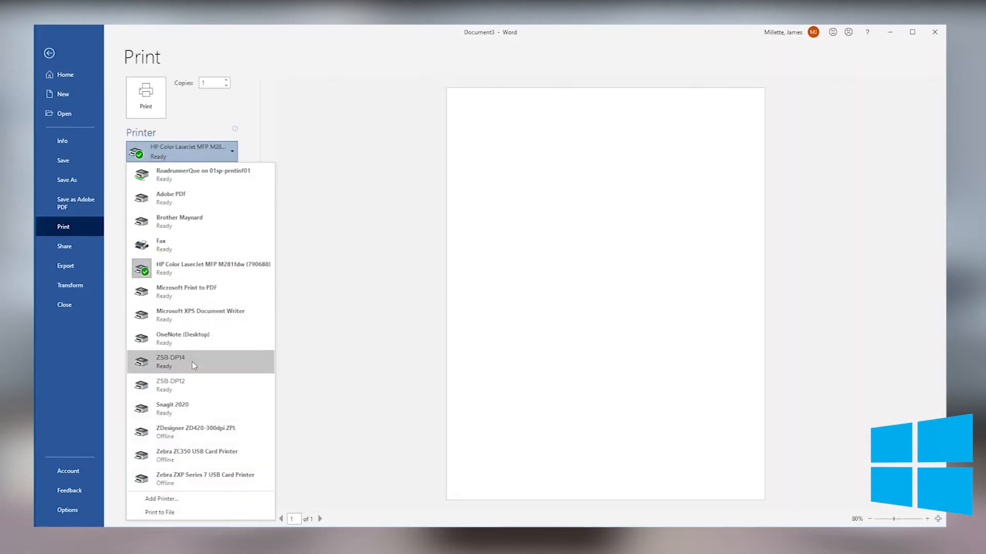
left_click(170, 361)
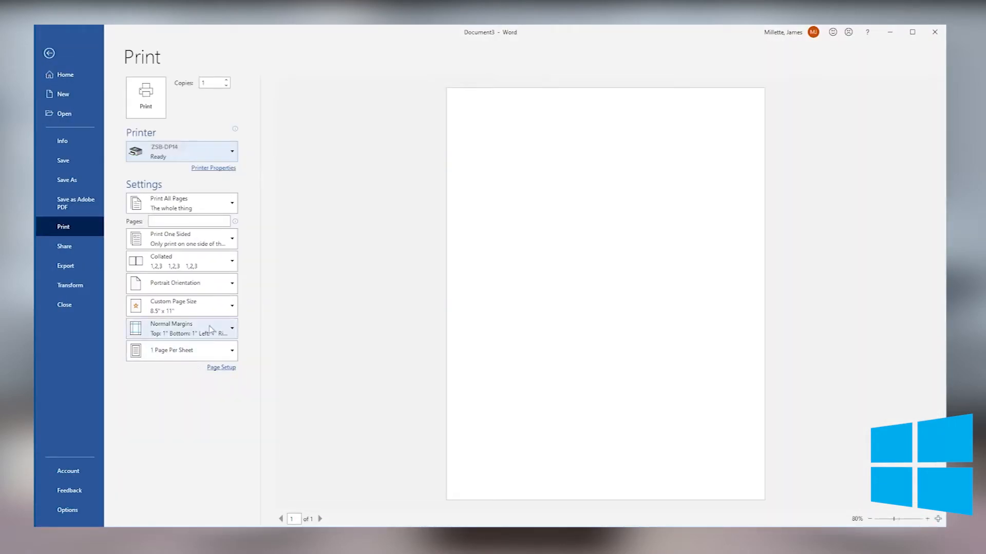
Set top, bottom, left and right margins to 0.1 inch and accept the printable-area warning.
left_click(181, 328)
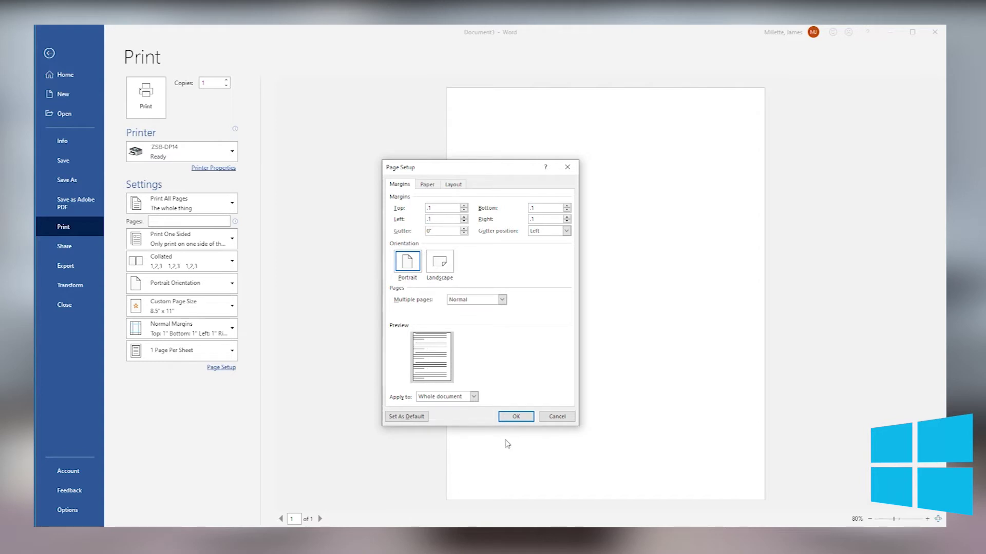
left_click(516, 417)
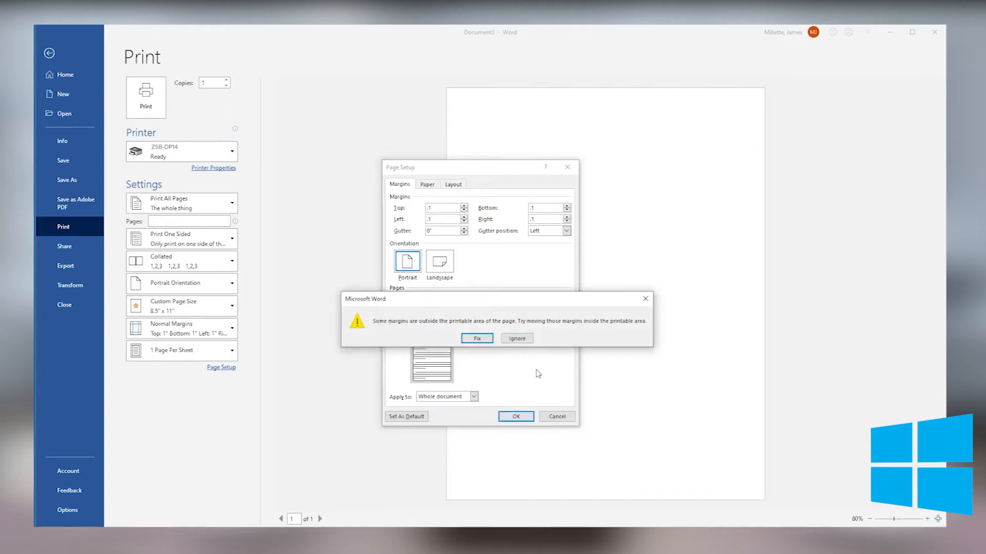
left_click(516, 338)
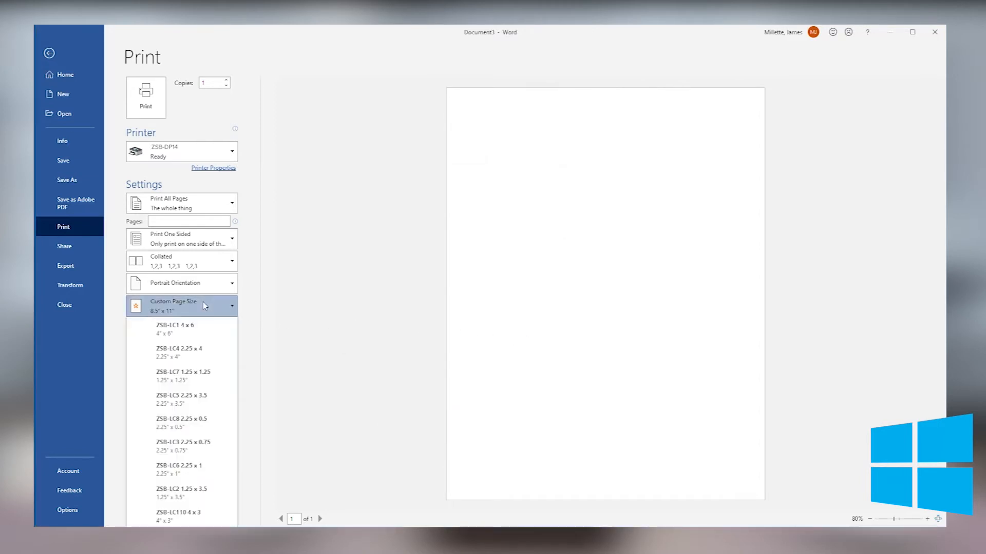
Set the page size to ZSB-LC1 4 x 6 and return to the document.
left_click(179, 330)
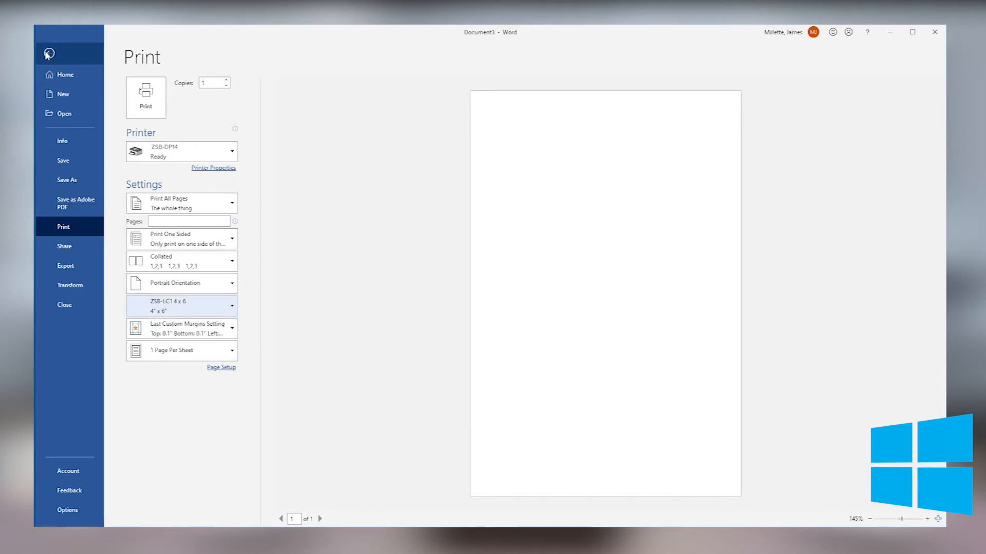
left_click(51, 54)
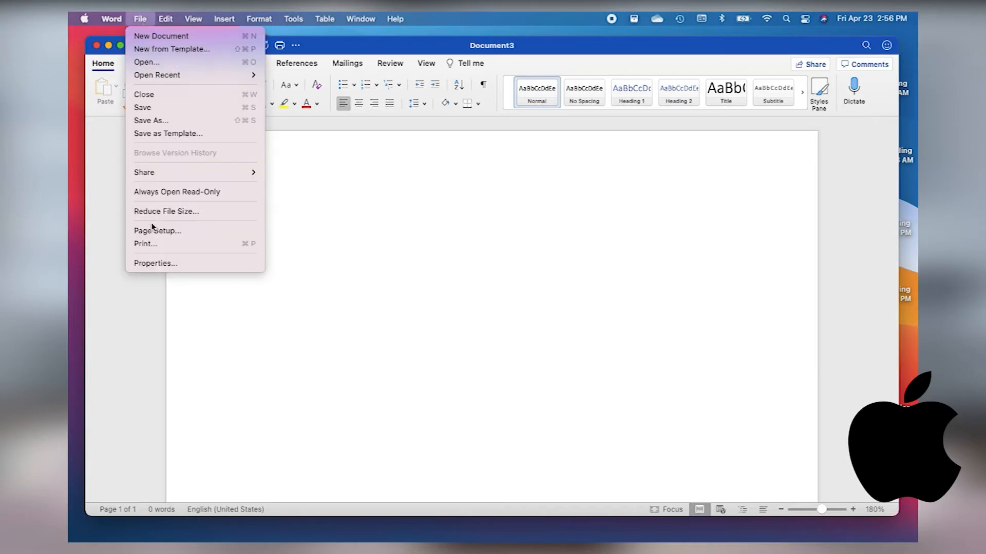
On Mac, choose 4.0 x 6.0 inch paper in Page Setup and switch Page Attributes to Microsoft Word.
left_click(157, 230)
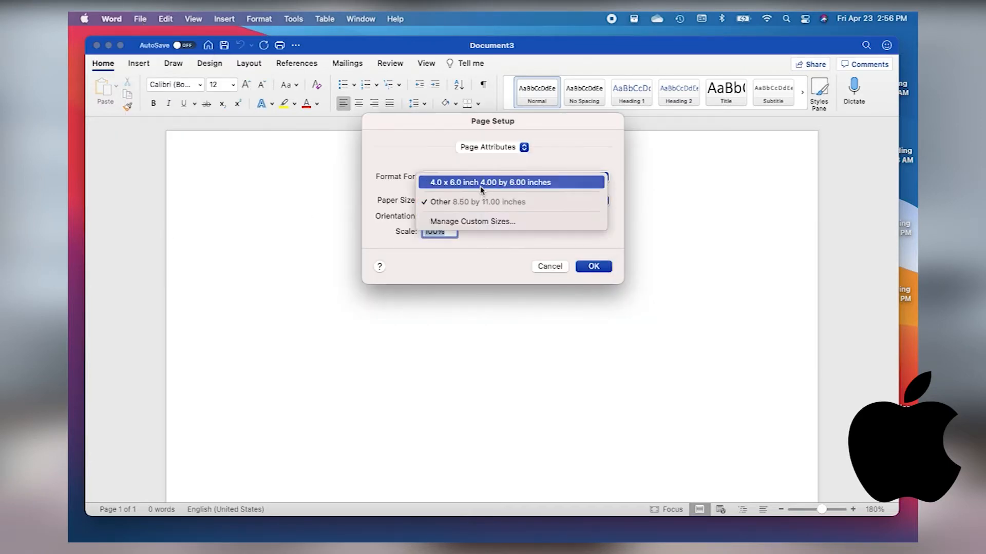
left_click(511, 182)
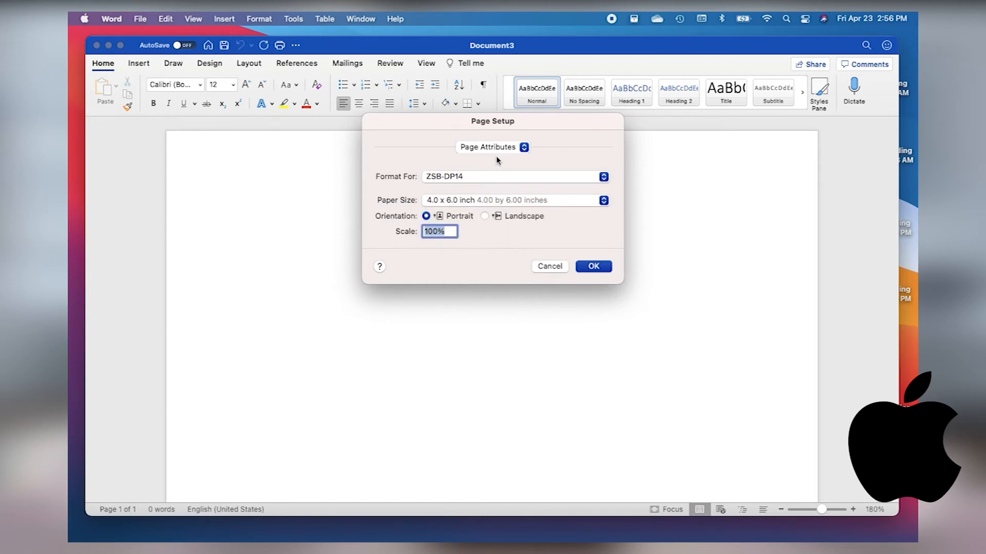
left_click(493, 148)
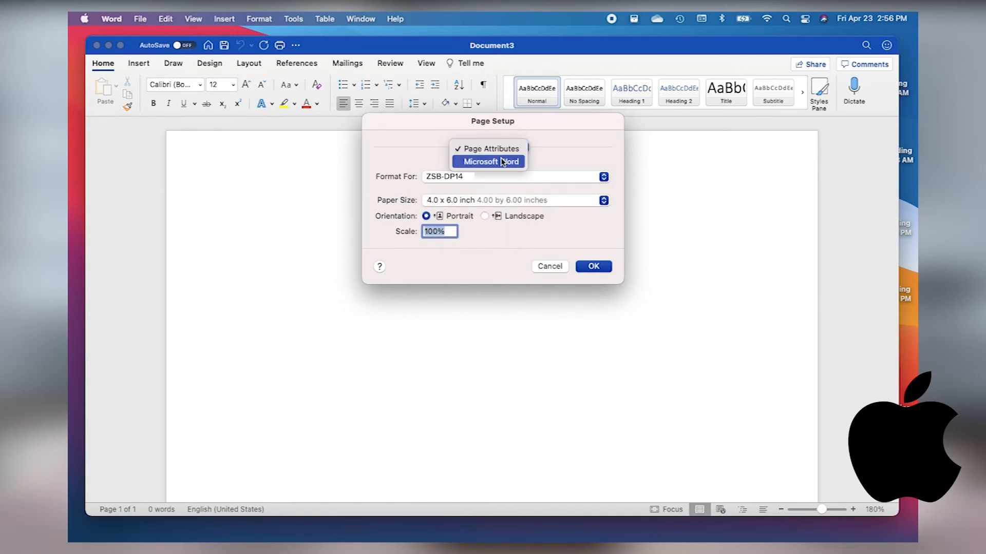
left_click(489, 162)
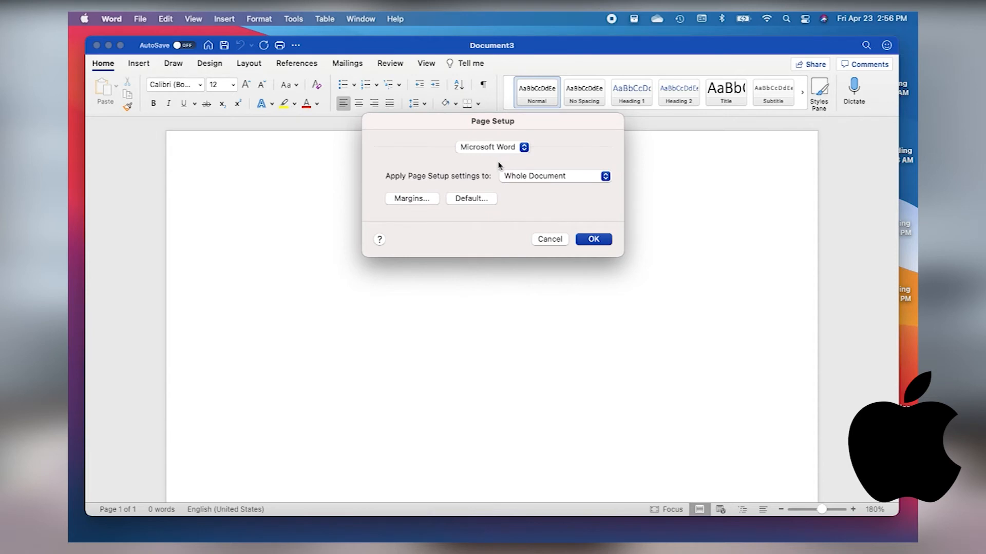
Set all four margins to 0.1 inch and Fix the printable-area warning.
left_click(411, 198)
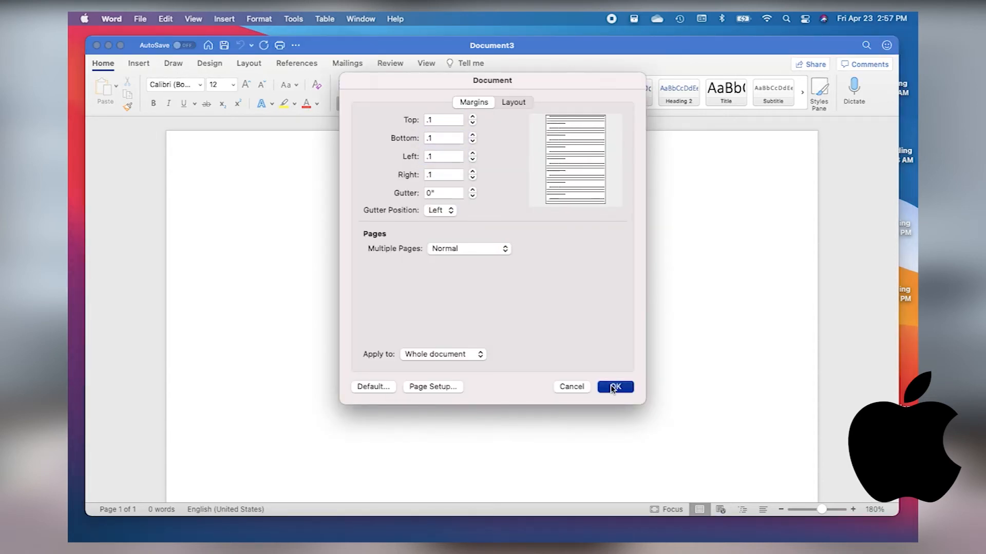
left_click(615, 387)
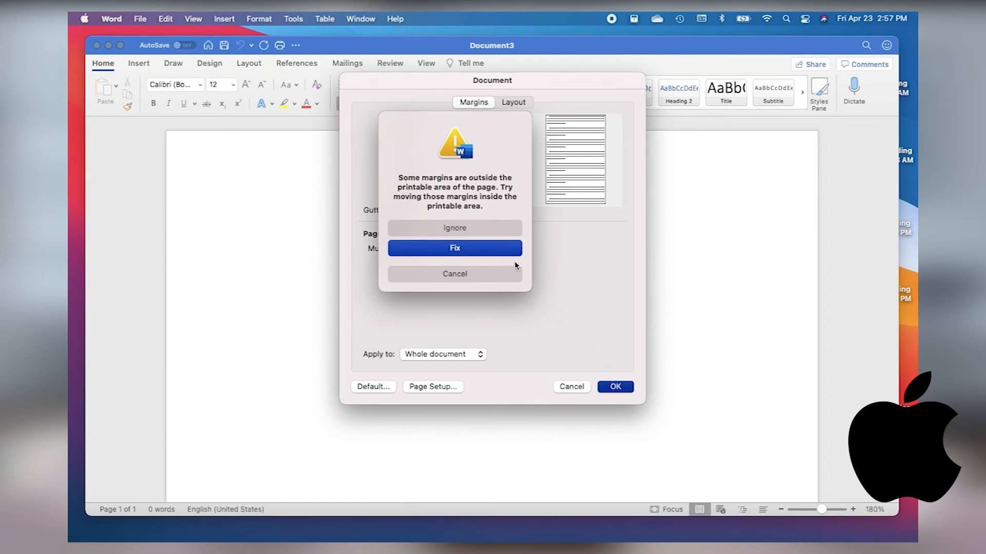
left_click(454, 248)
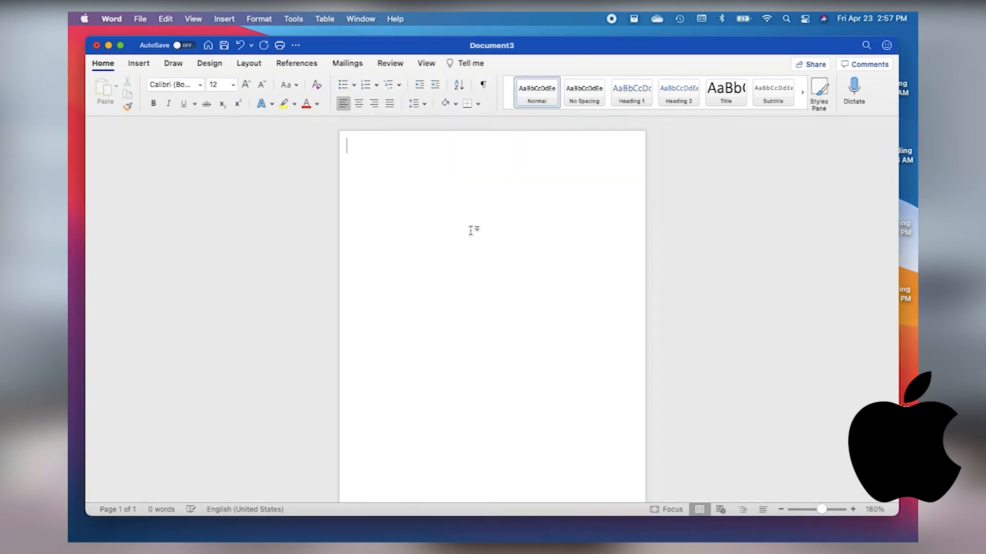